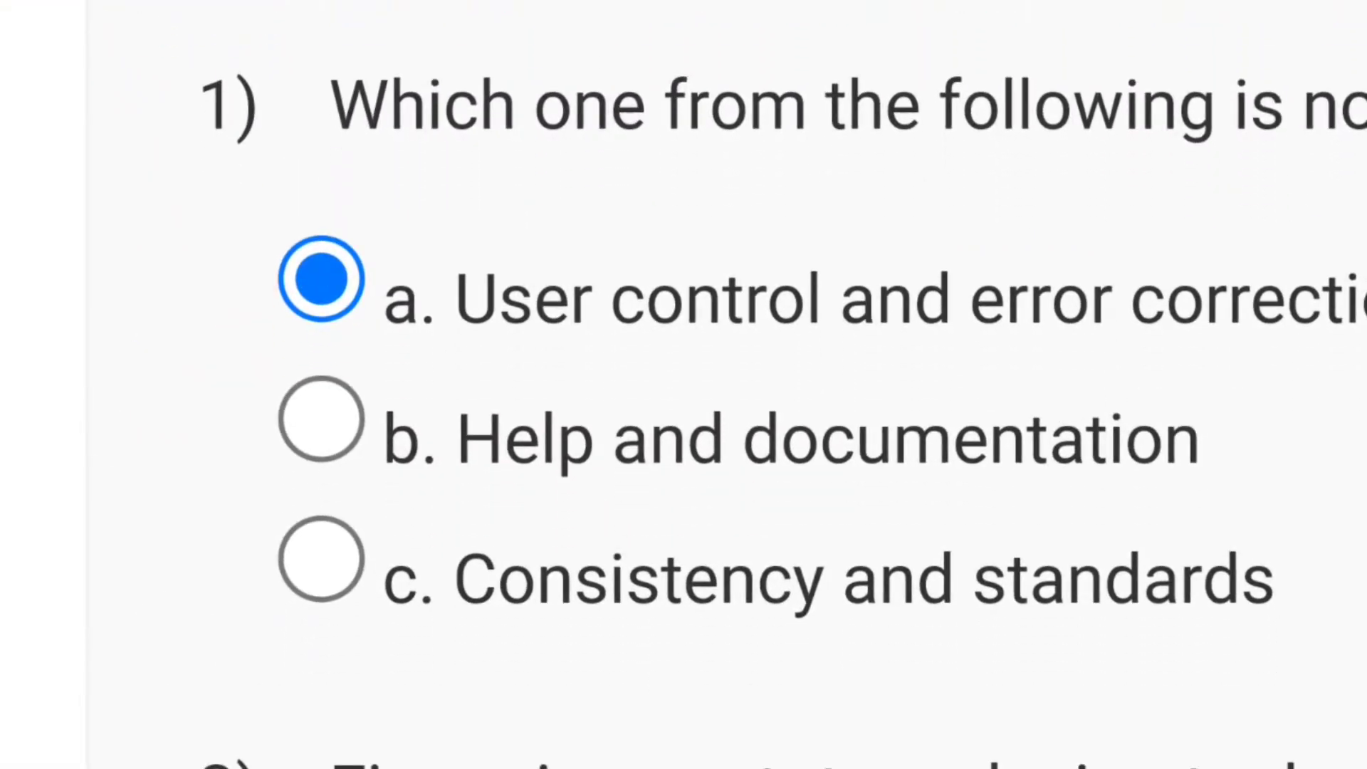
- Review answers for questions 1–6, selecting 'System usability scale' as SUS's full form
{"action": "scroll", "scroll_direction": "down", "scroll_amount": 3}
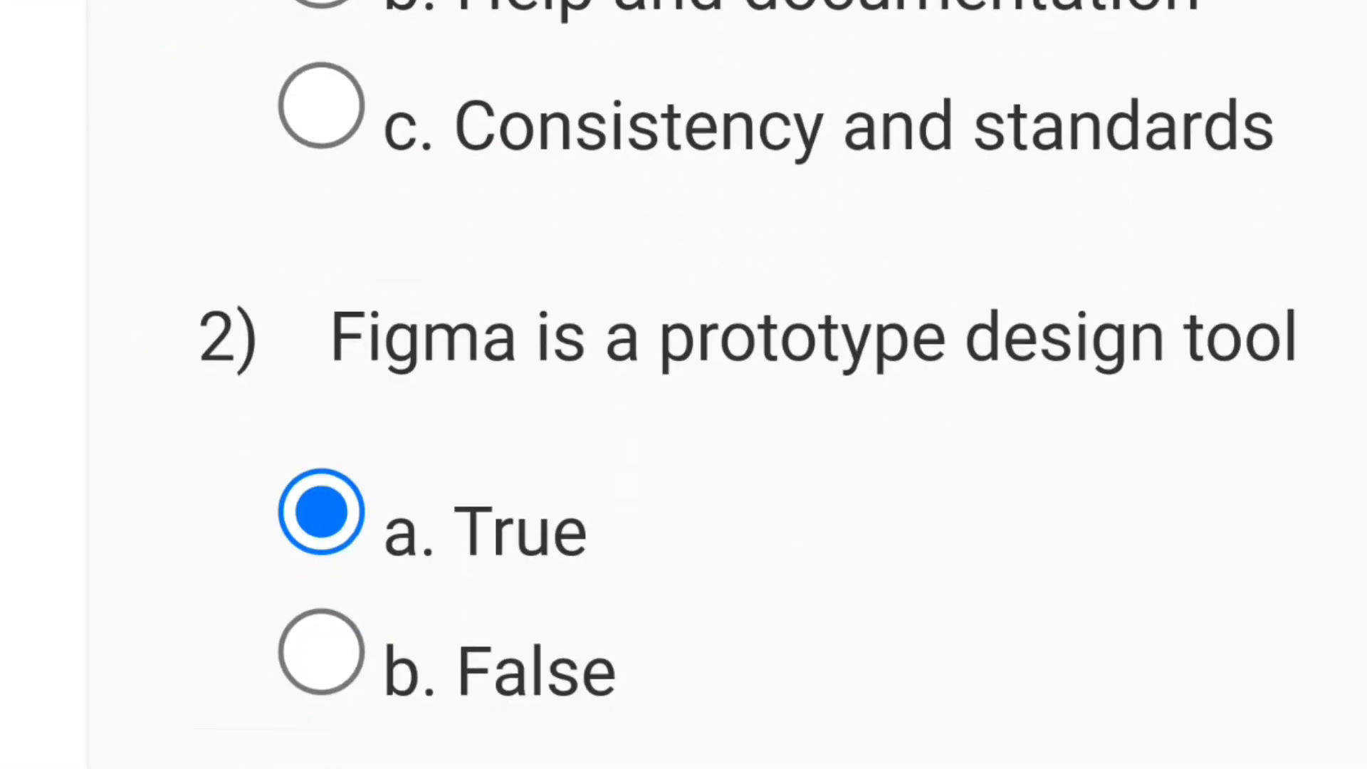
{"action": "scroll", "scroll_direction": "down", "scroll_amount": 3}
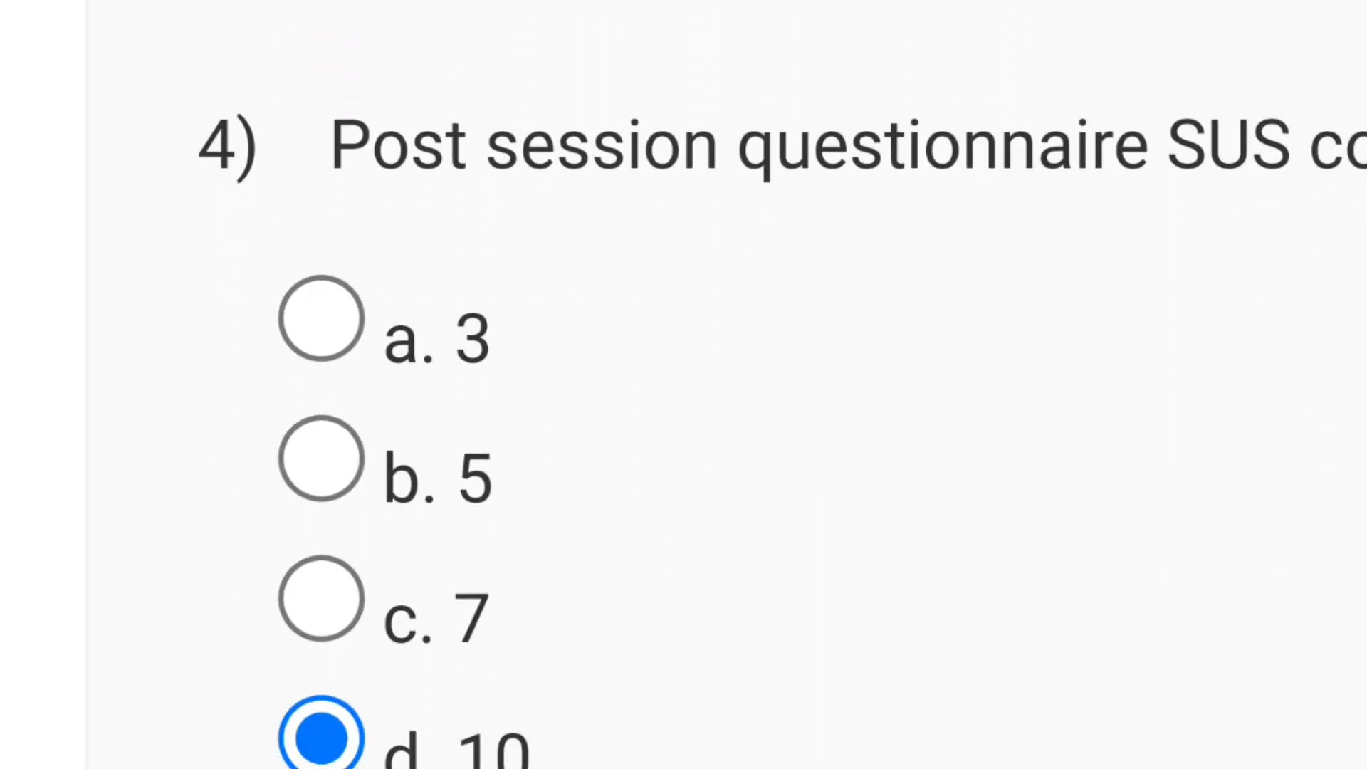
{"action": "scroll", "scroll_direction": "up", "scroll_amount": 3}
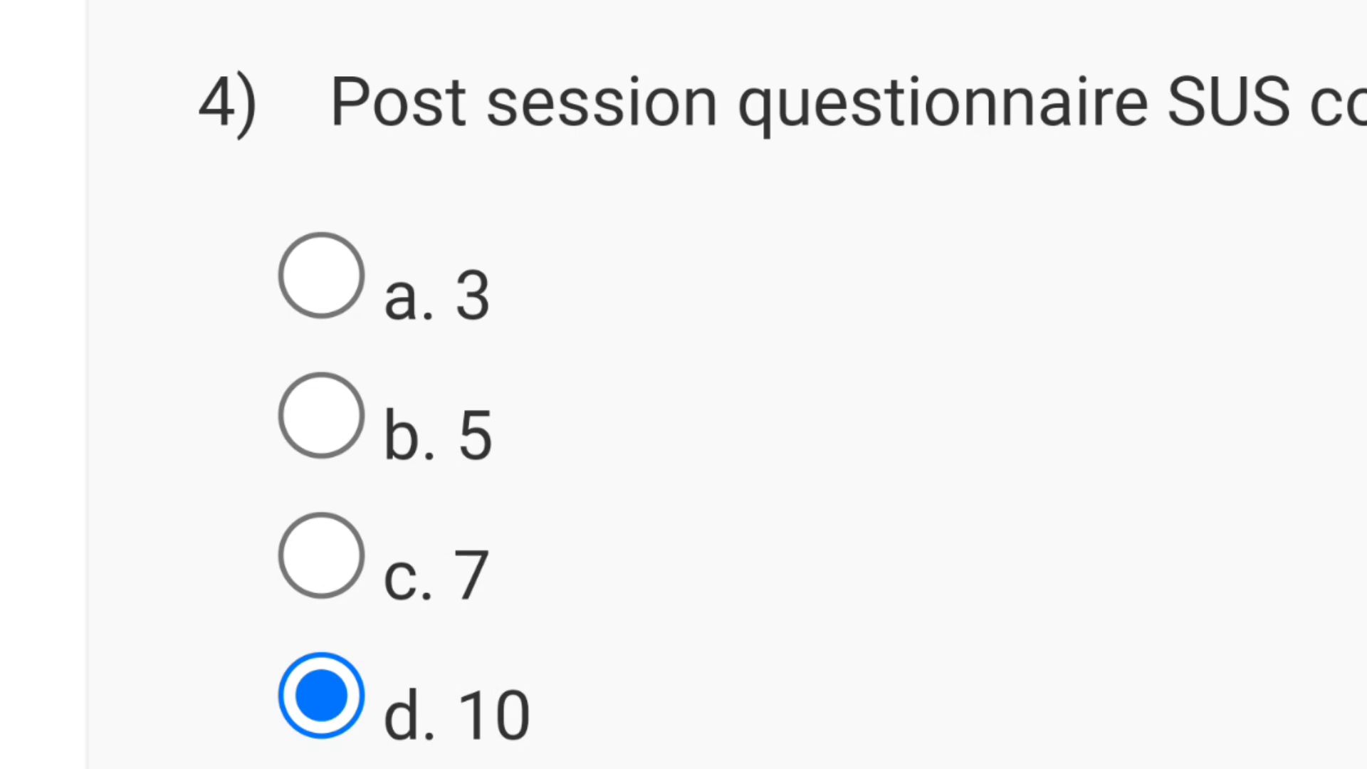
{"action": "left_click", "coordinate": [321, 280]}
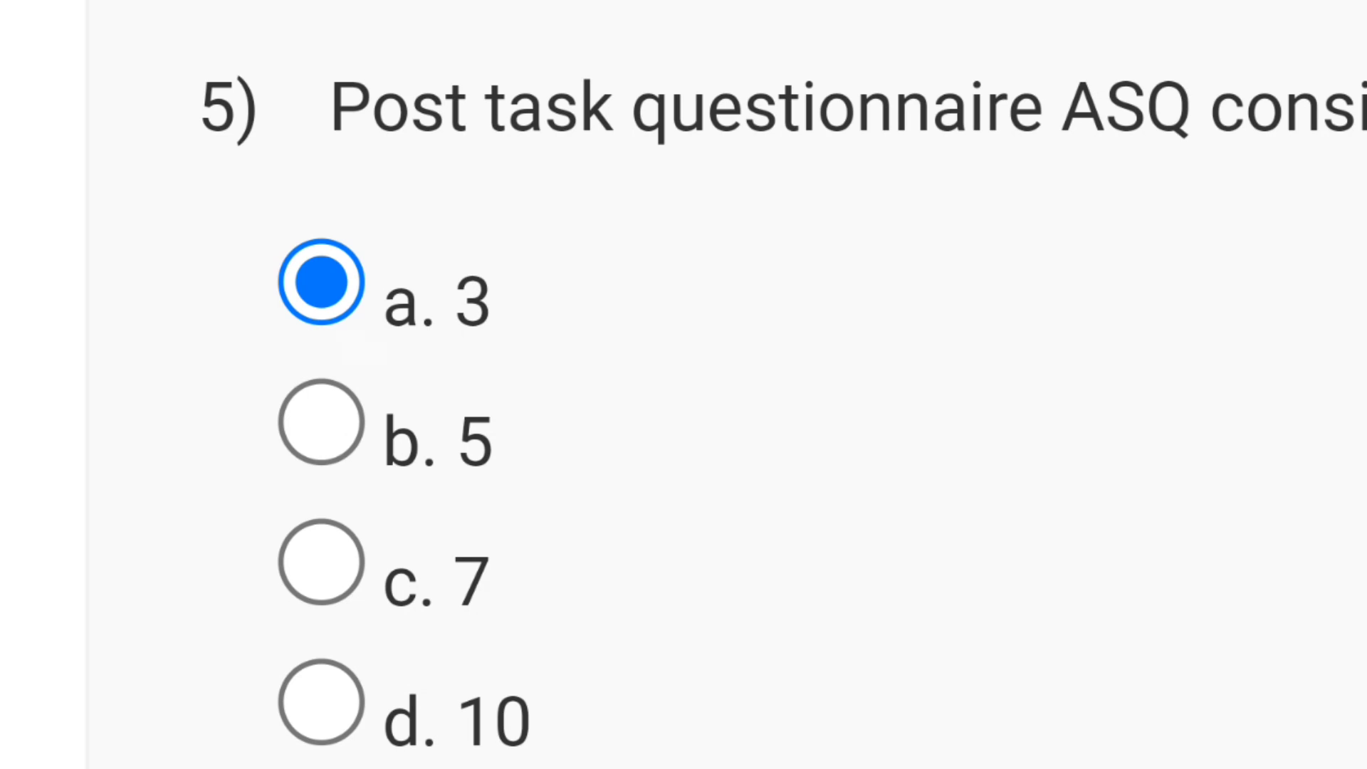
{"action": "scroll", "scroll_direction": "down", "scroll_amount": 3}
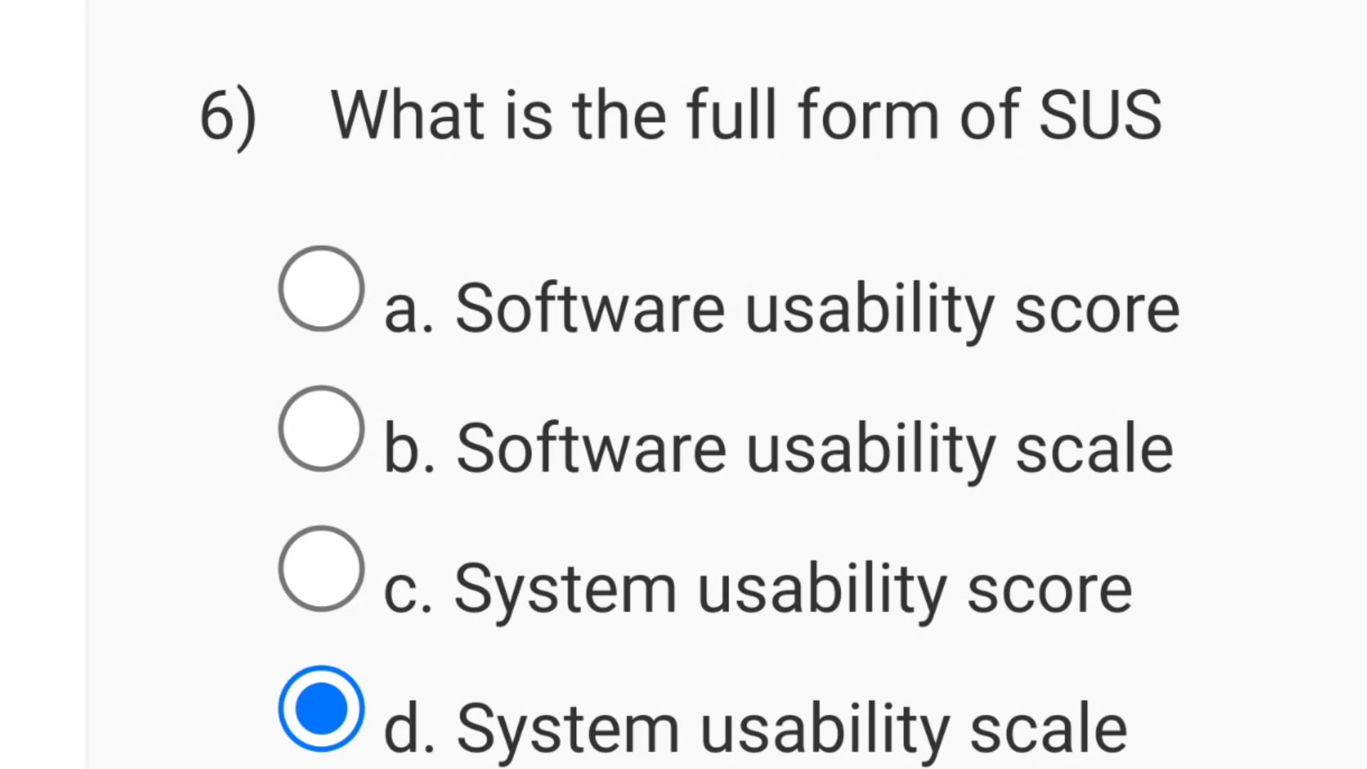
- Scroll through questions 7–10 and select 'heuristics' for the heuristic evaluation question
{"action": "scroll", "scroll_direction": "down", "scroll_amount": 3}
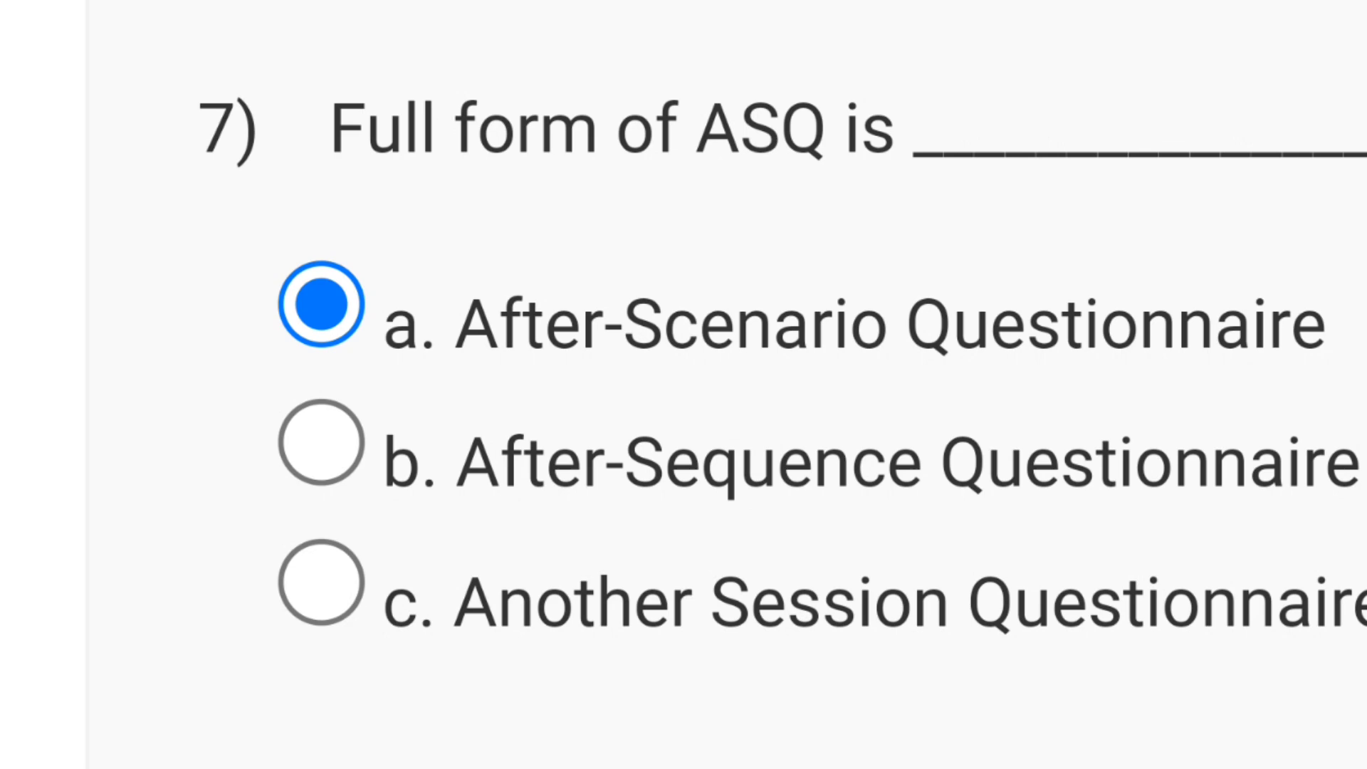
{"action": "scroll", "scroll_direction": "down", "scroll_amount": 3}
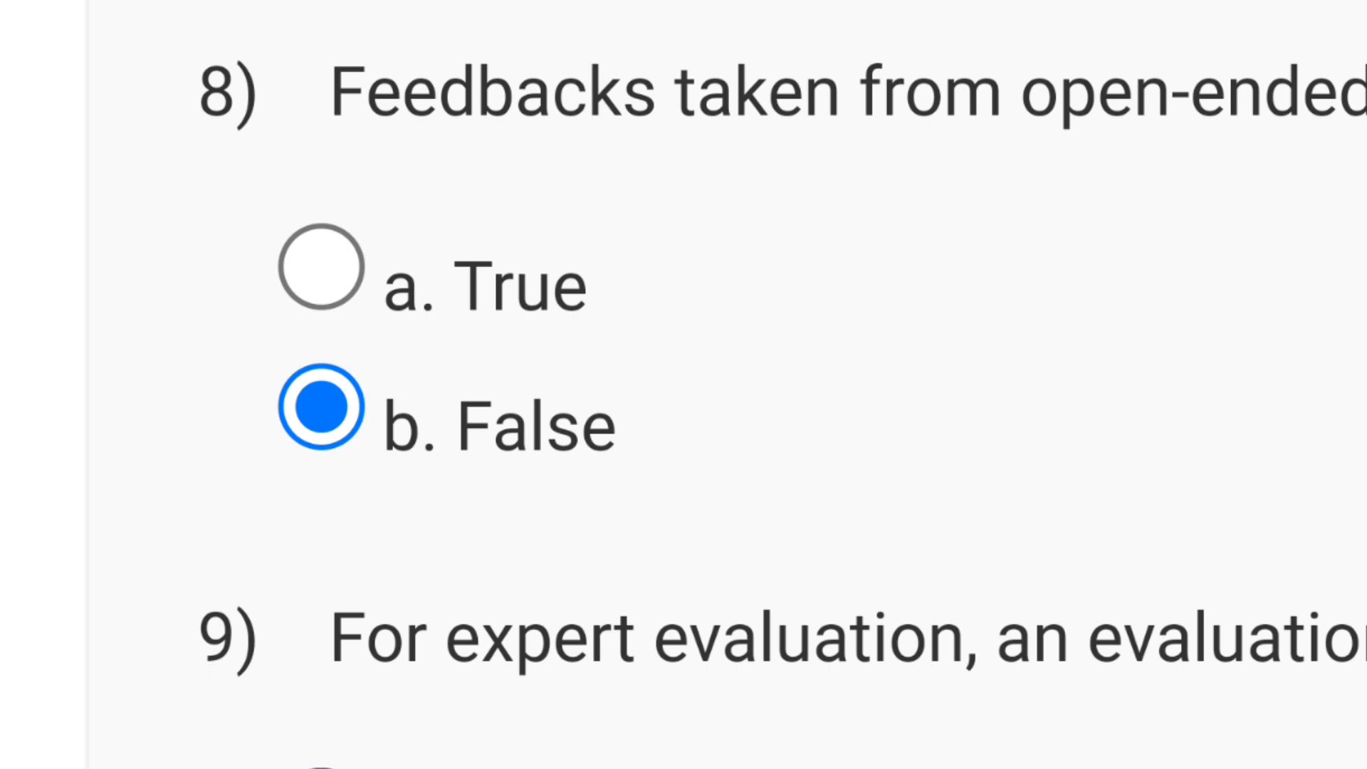
{"action": "scroll", "scroll_direction": "down", "scroll_amount": 3}
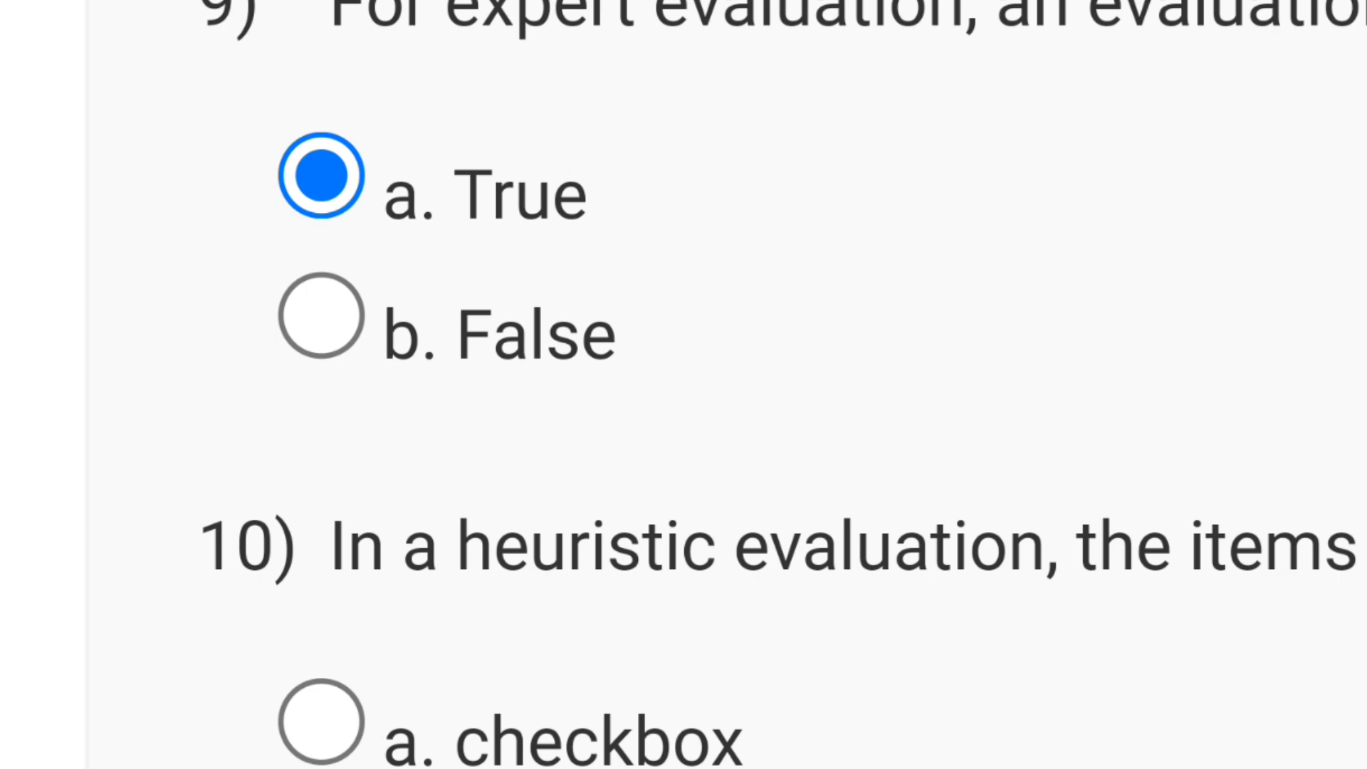
{"action": "left_click", "coordinate": [320, 438]}
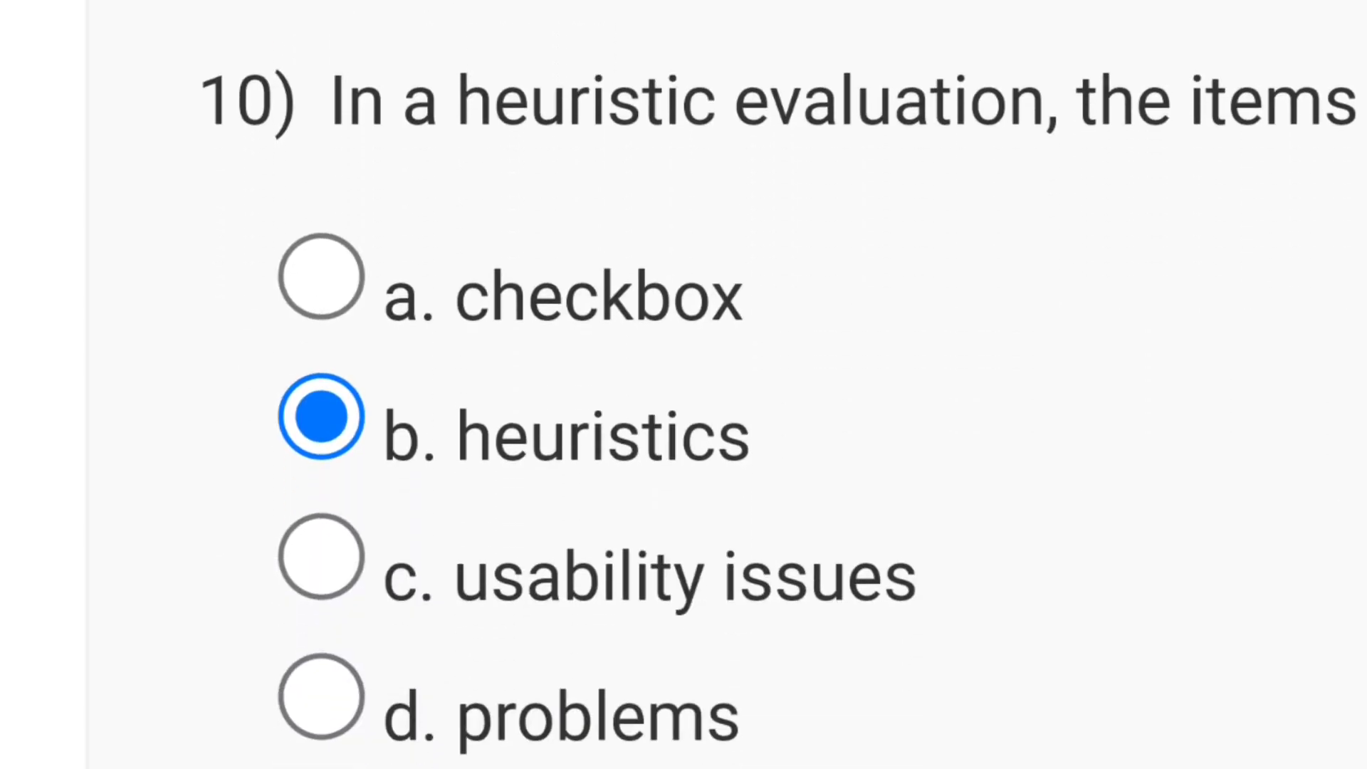